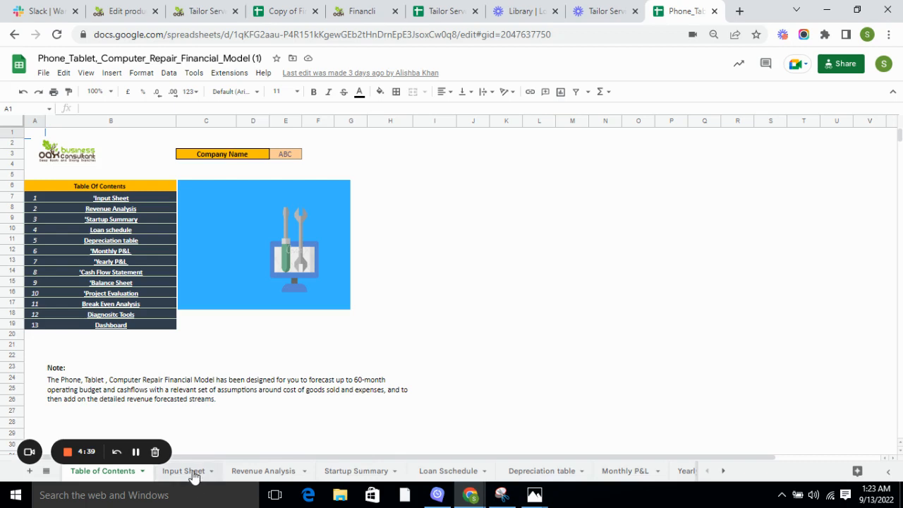
Step: Review the Input Sheet's investment, loan, payroll, capex, operating expense and inventory assumptions
{"action": "left_click", "coordinate": [184, 471]}
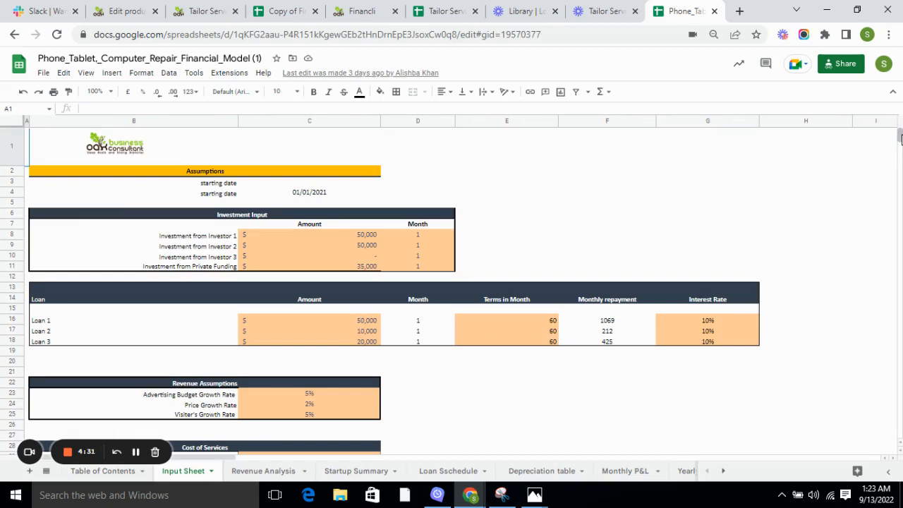
{"action": "scroll", "scroll_direction": "down", "scroll_amount": 3}
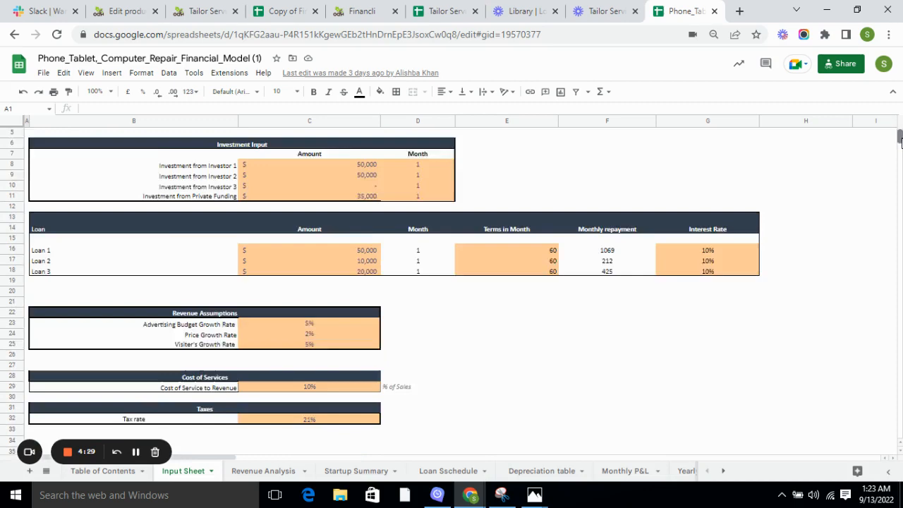
{"action": "scroll", "scroll_direction": "down", "scroll_amount": 3}
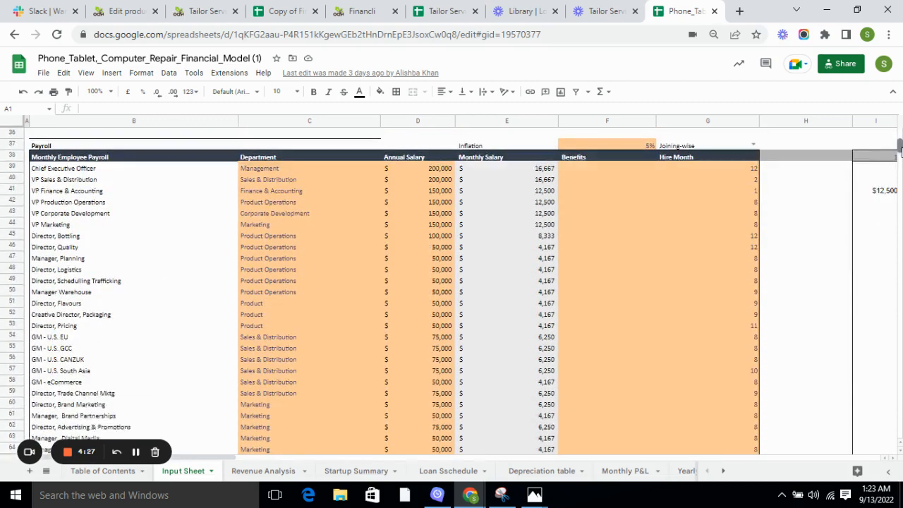
{"action": "scroll", "scroll_direction": "down", "scroll_amount": 3}
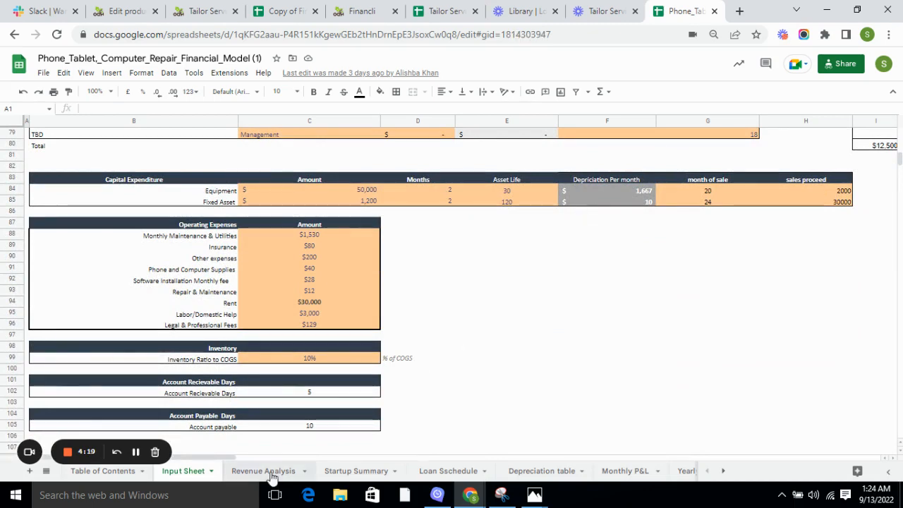
Step: Review the Revenue Analysis projections for phone, computer, tablet repairs, devices and accessories
{"action": "left_click", "coordinate": [265, 471]}
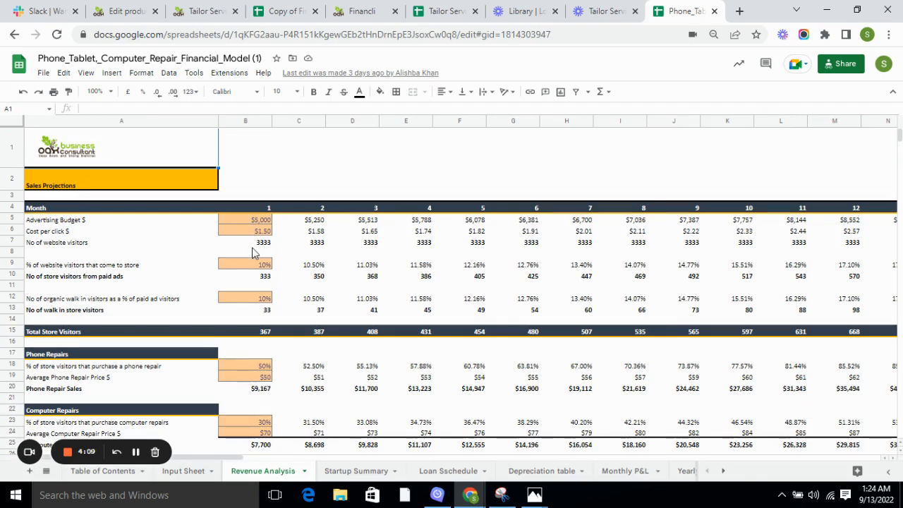
{"action": "mouse_move", "coordinate": [266, 251]}
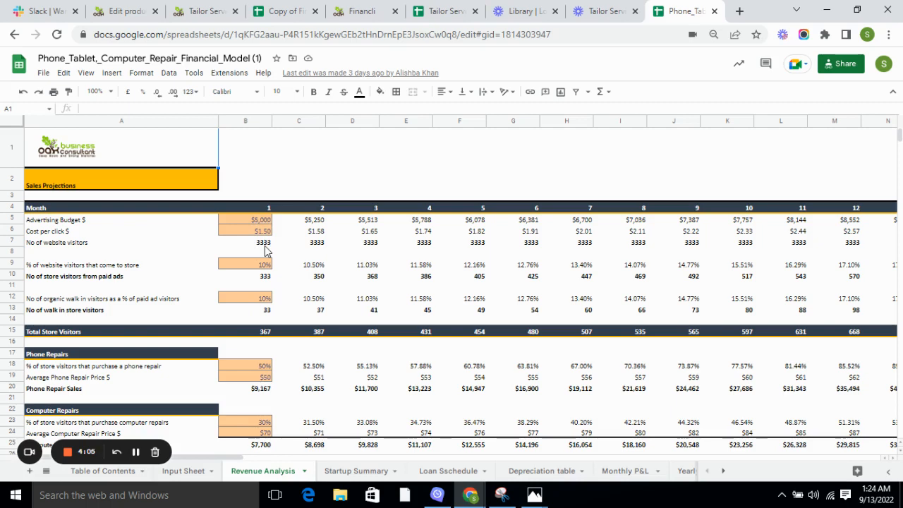
{"action": "mouse_move", "coordinate": [765, 170]}
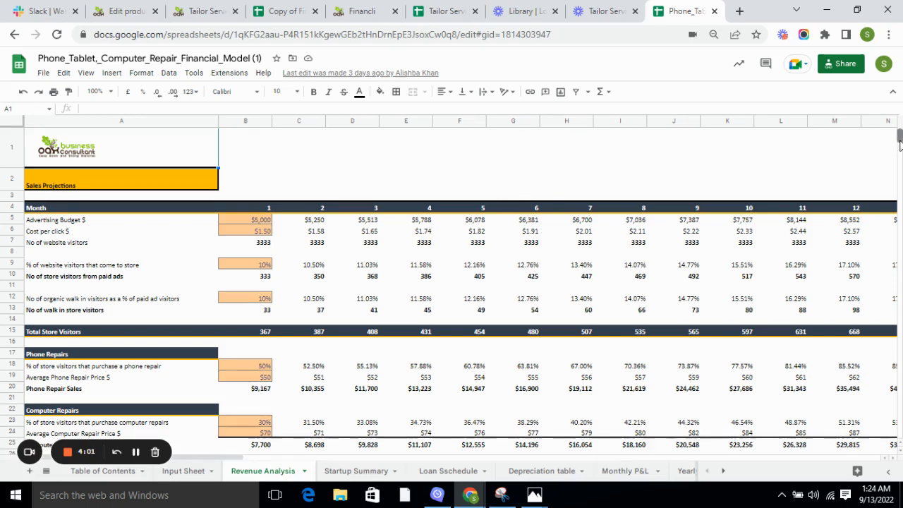
{"action": "scroll", "scroll_direction": "down", "scroll_amount": 3}
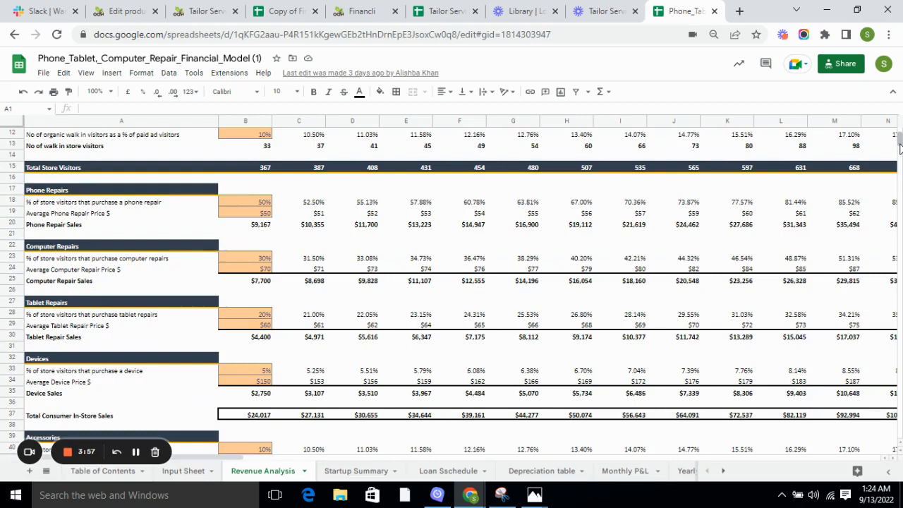
{"action": "scroll", "scroll_direction": "down", "scroll_amount": 3}
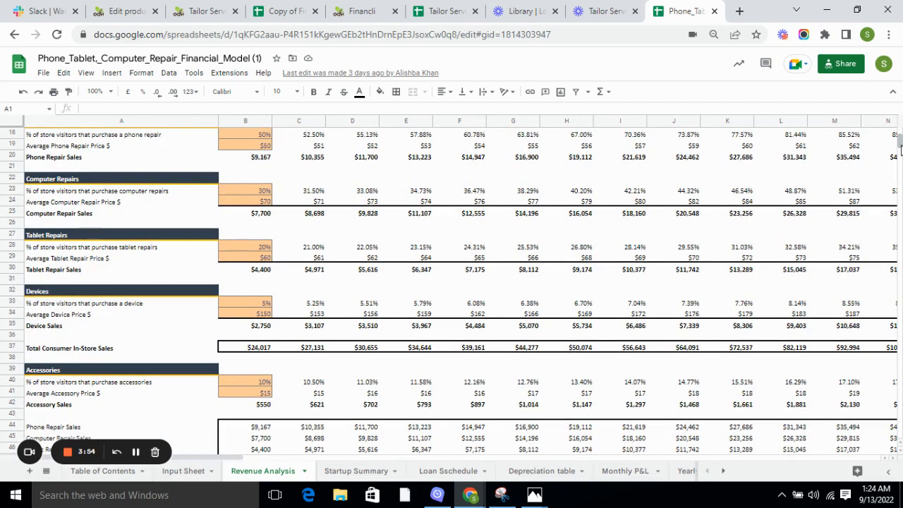
{"action": "mouse_move", "coordinate": [826, 200]}
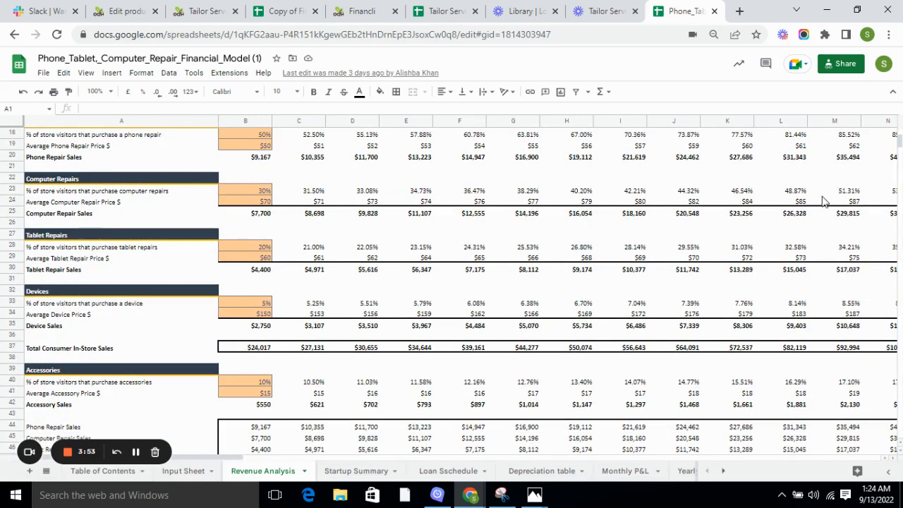
{"action": "mouse_move", "coordinate": [364, 471]}
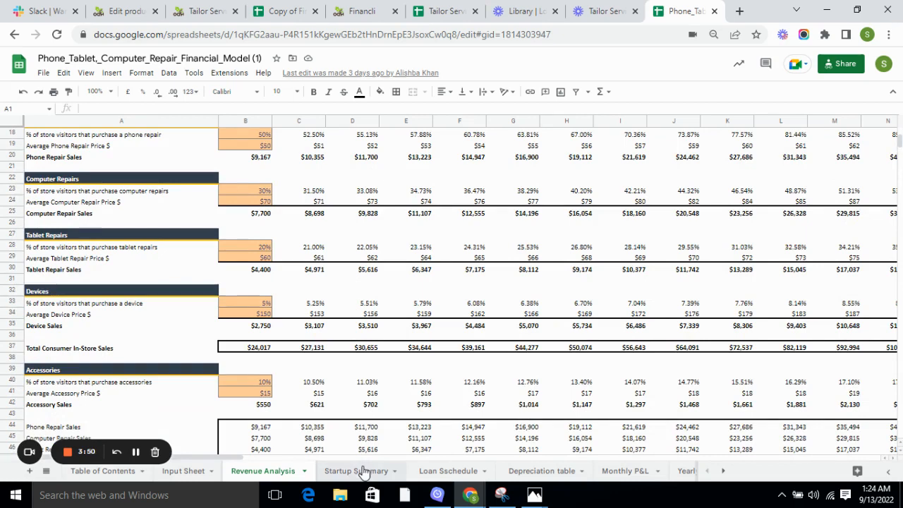
Step: Review the Startup Summary cost charts, then the Loan Schedule's three loan repayment breakdowns
{"action": "left_click", "coordinate": [361, 471]}
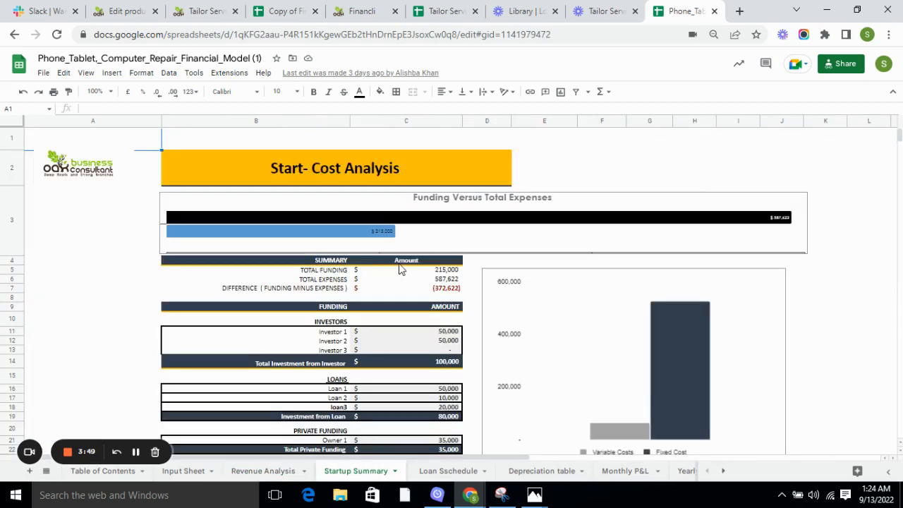
{"action": "mouse_move", "coordinate": [486, 251]}
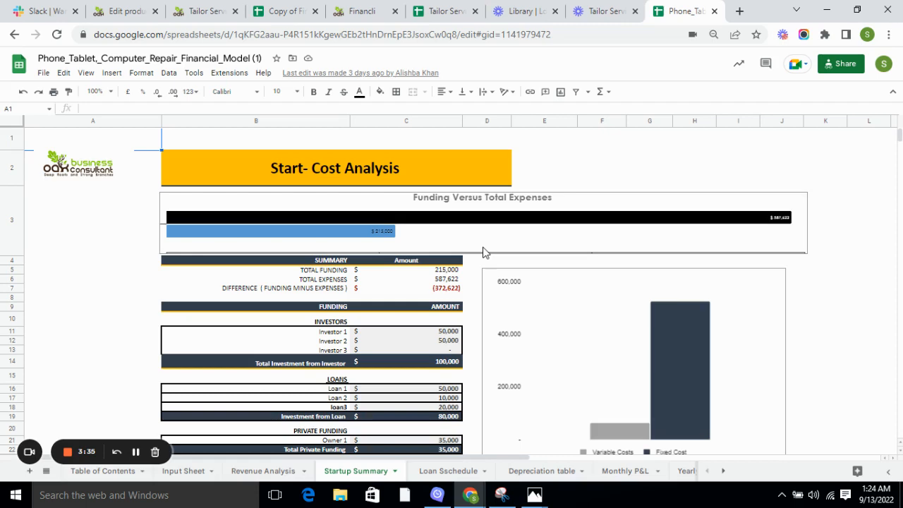
{"action": "mouse_move", "coordinate": [491, 364]}
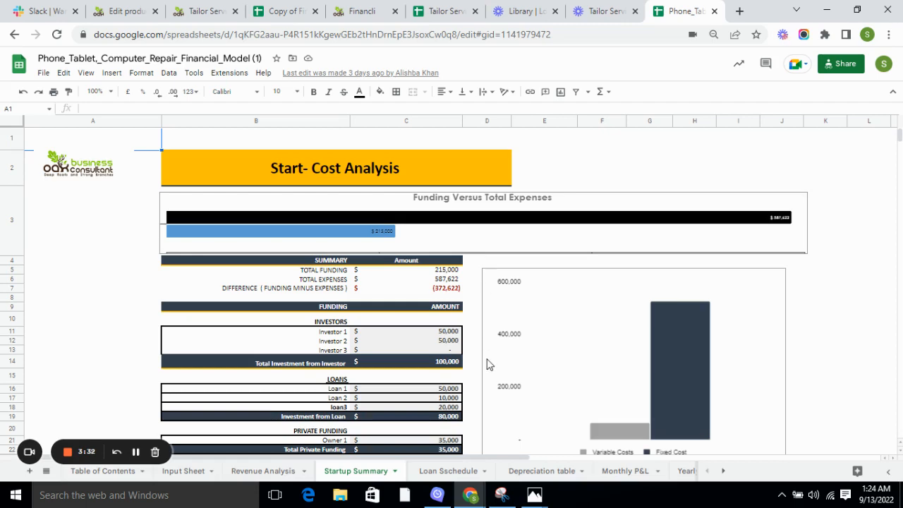
{"action": "left_click", "coordinate": [448, 471]}
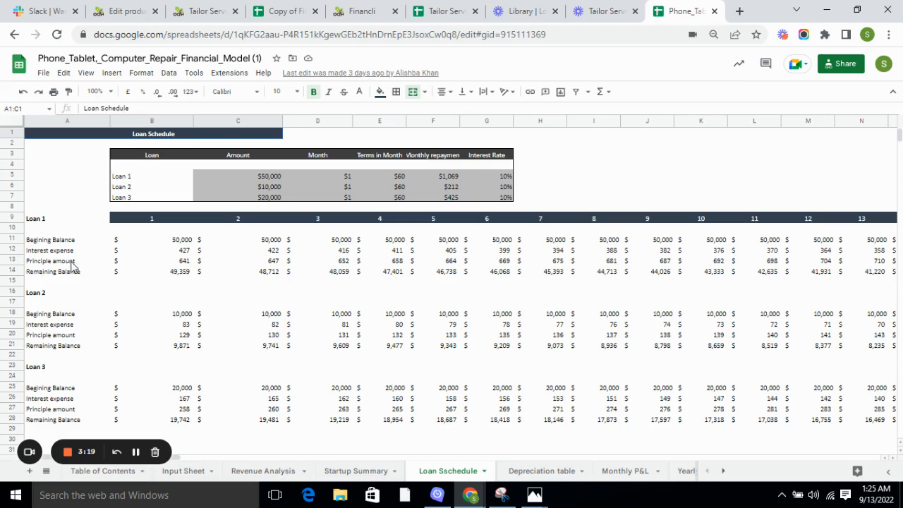
{"action": "mouse_move", "coordinate": [104, 240]}
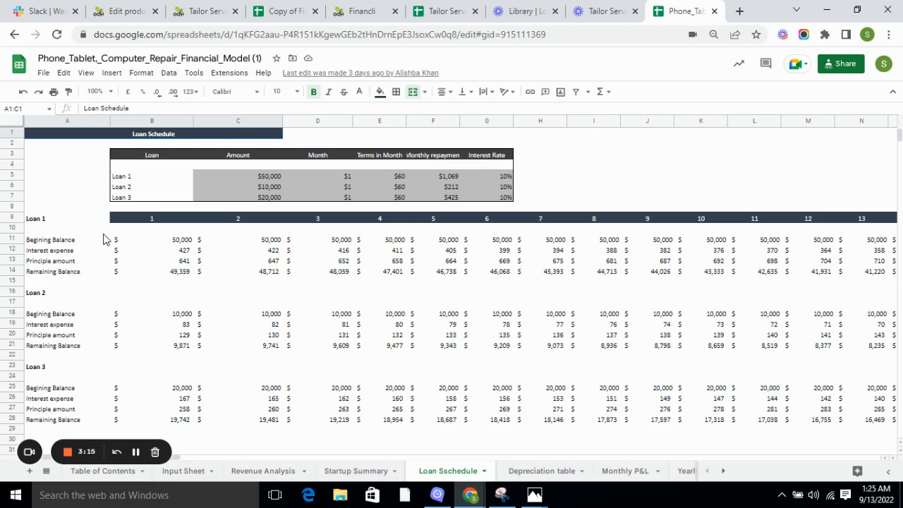
{"action": "mouse_move", "coordinate": [92, 236]}
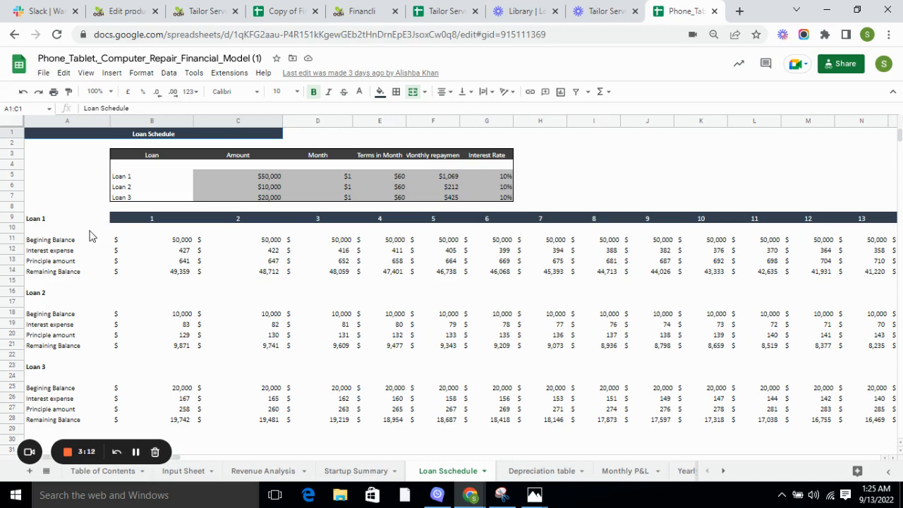
{"action": "mouse_move", "coordinate": [488, 395]}
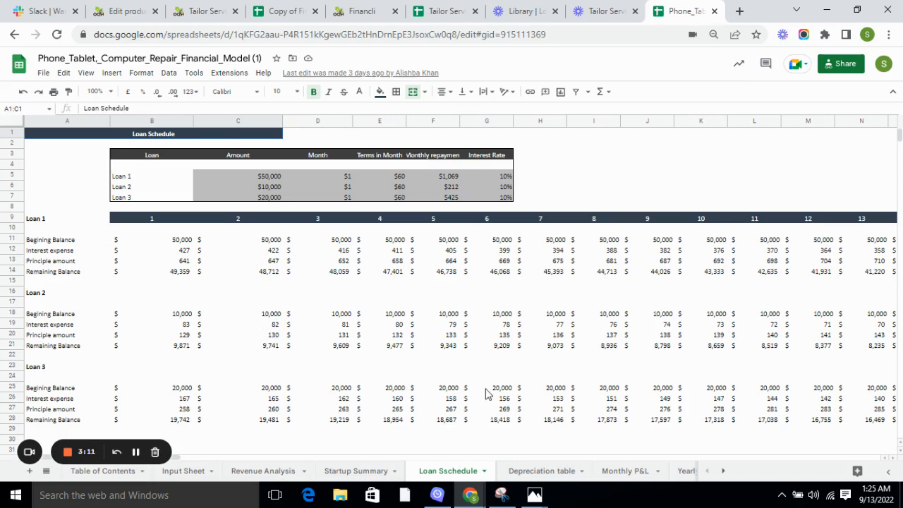
Step: Show the Depreciation table with yearly and monthly equipment and fixed asset depreciation
{"action": "left_click", "coordinate": [539, 471]}
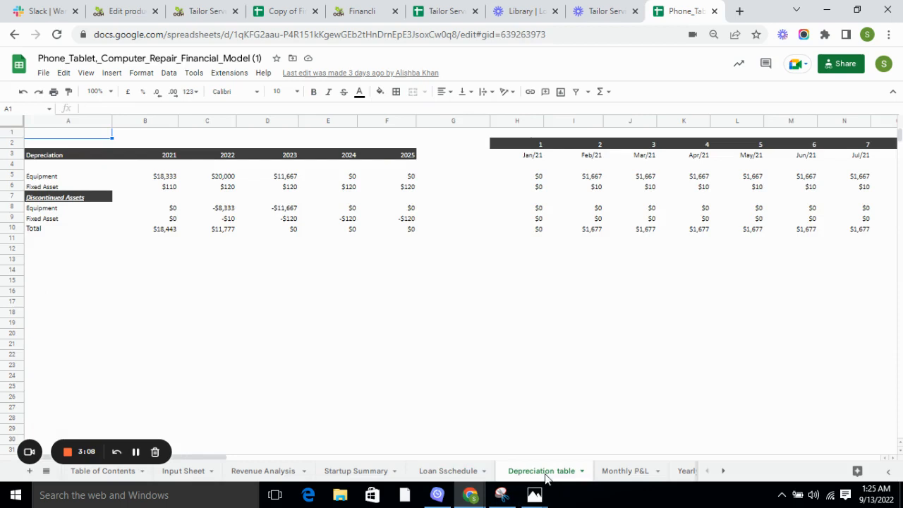
{"action": "mouse_move", "coordinate": [283, 292]}
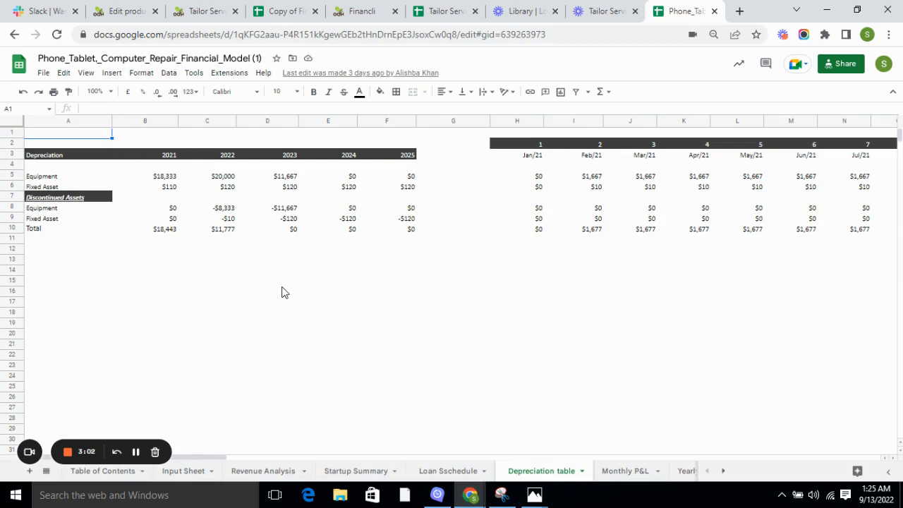
{"action": "mouse_move", "coordinate": [260, 296]}
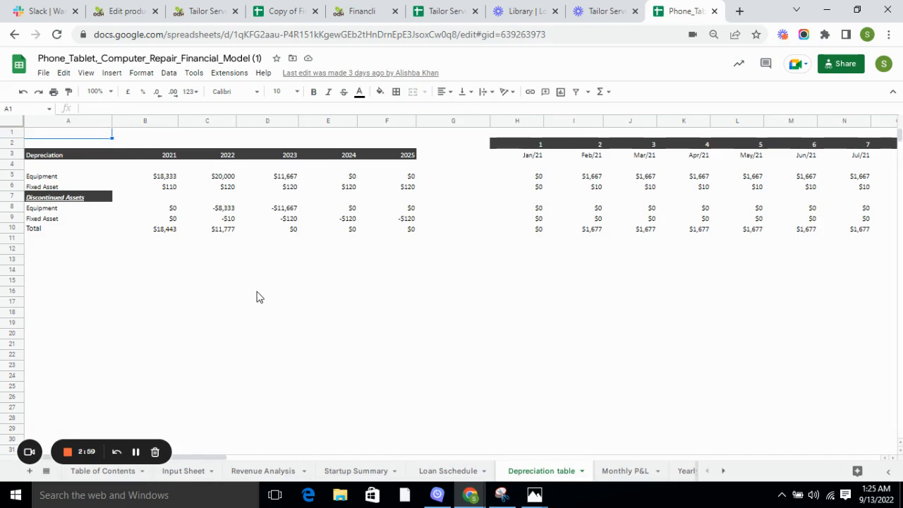
{"action": "mouse_move", "coordinate": [593, 445]}
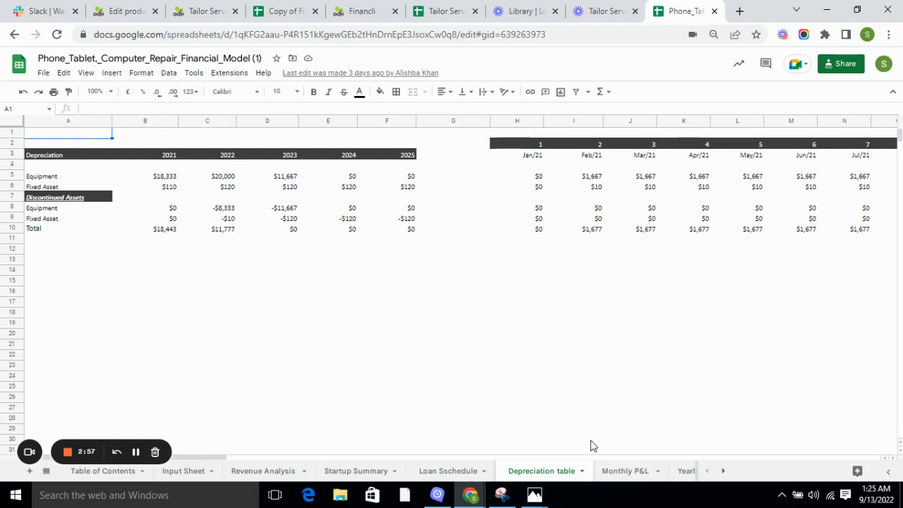
{"action": "left_click", "coordinate": [623, 471]}
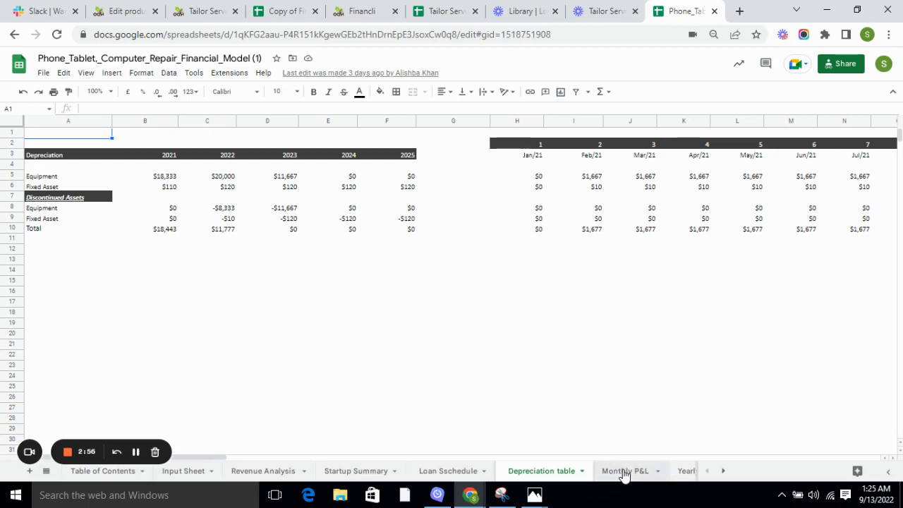
Step: Review the Monthly P&L expenses, then the Yearly P&L income statement for Years 1–5
{"action": "left_click", "coordinate": [624, 471]}
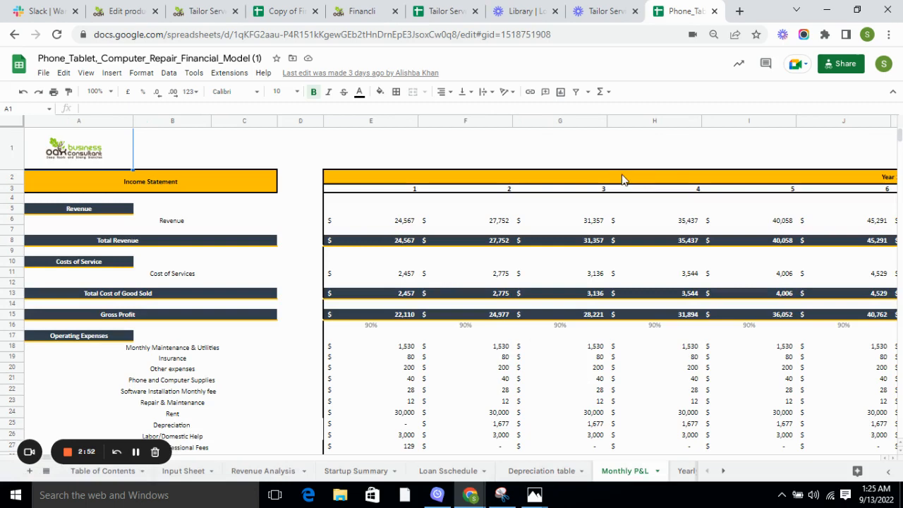
{"action": "scroll", "scroll_direction": "down", "scroll_amount": 3}
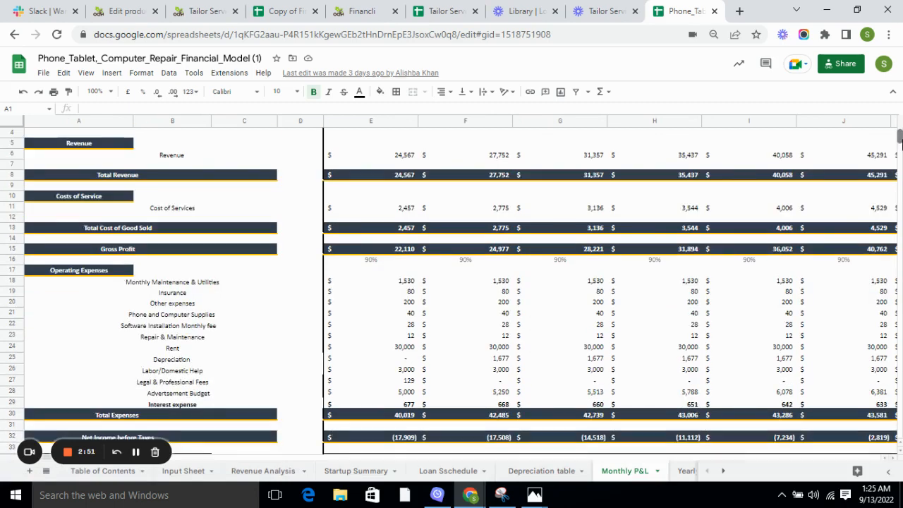
{"action": "scroll", "scroll_direction": "down", "scroll_amount": 3}
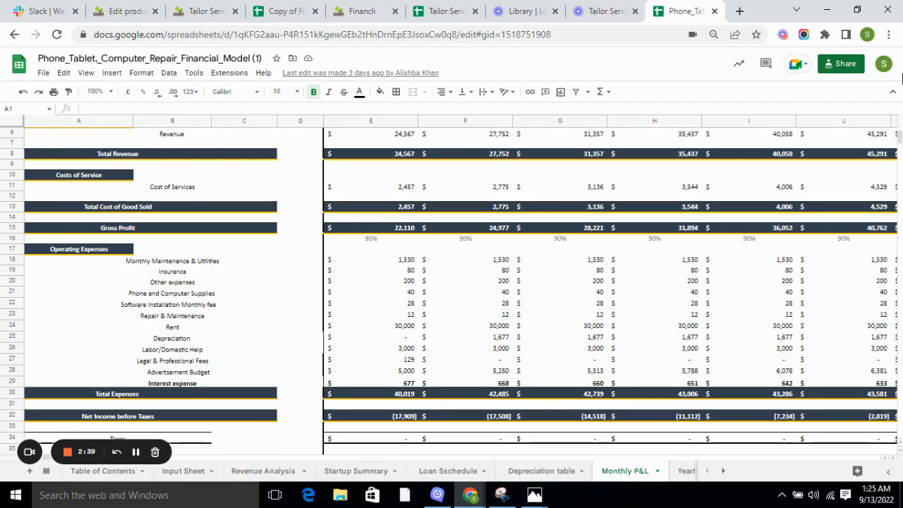
{"action": "mouse_move", "coordinate": [798, 34]}
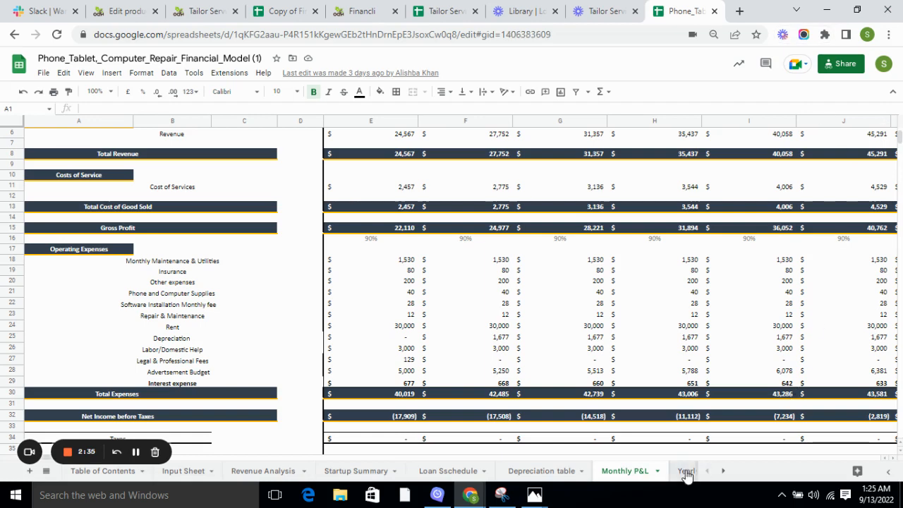
{"action": "left_click", "coordinate": [686, 471]}
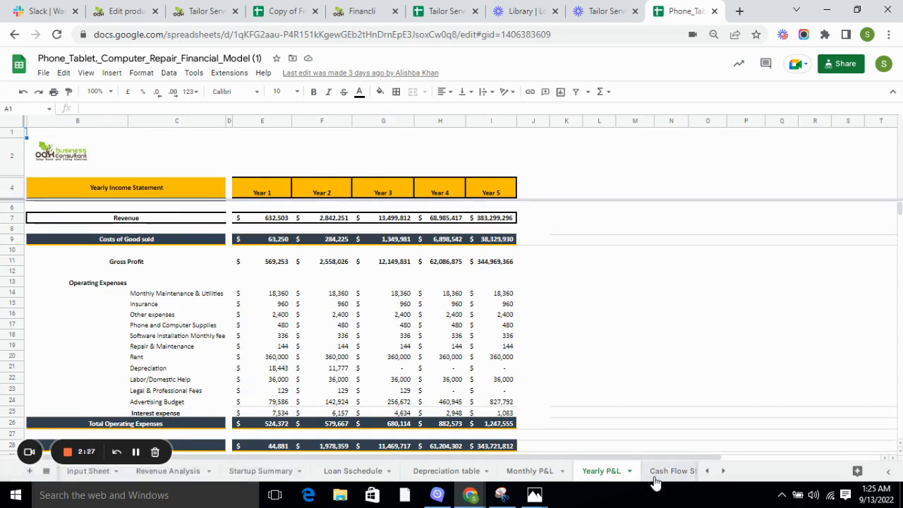
Step: Show the Cash Flow Statement's operating, investing and financing flows for Years 1–5
{"action": "left_click", "coordinate": [671, 471]}
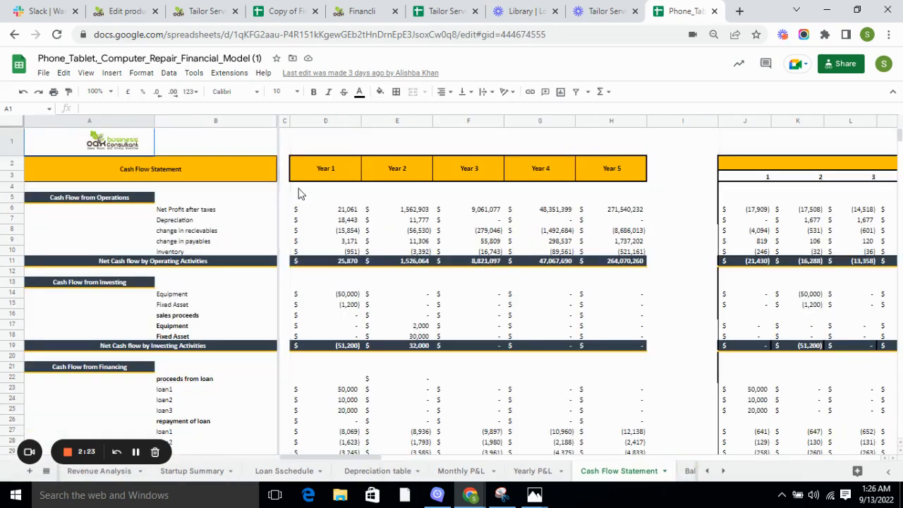
{"action": "mouse_move", "coordinate": [201, 246]}
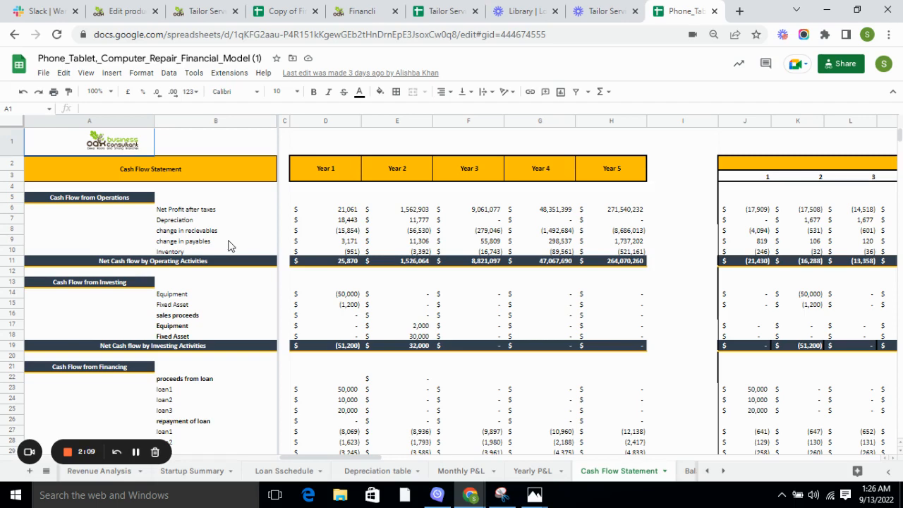
{"action": "mouse_move", "coordinate": [293, 261]}
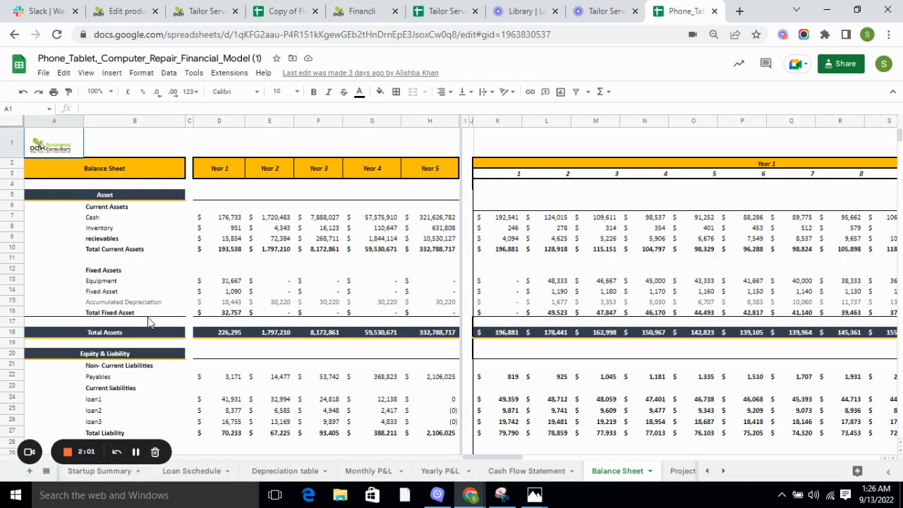
{"action": "mouse_move", "coordinate": [173, 282]}
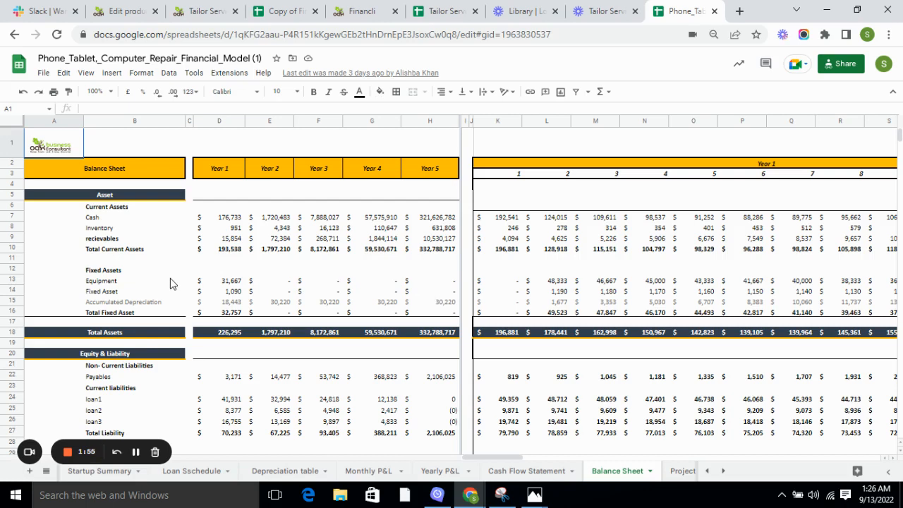
{"action": "mouse_move", "coordinate": [148, 378]}
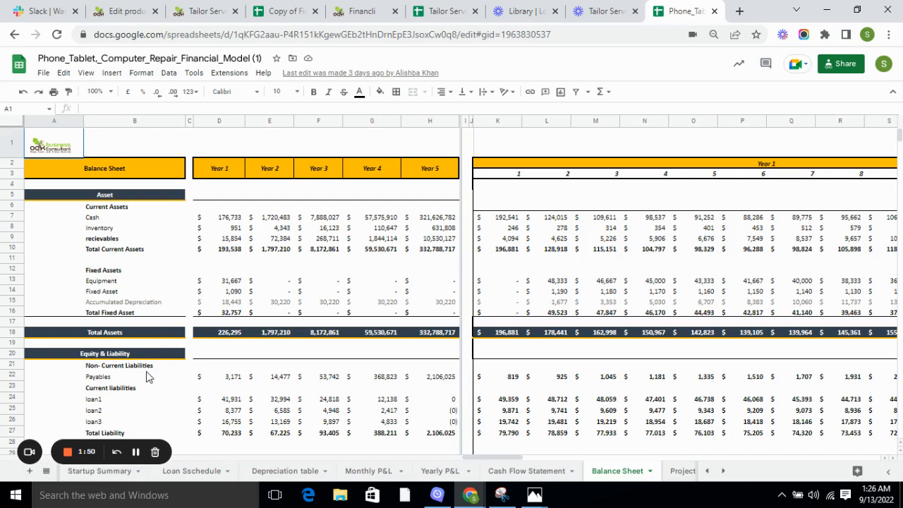
{"action": "mouse_move", "coordinate": [818, 259]}
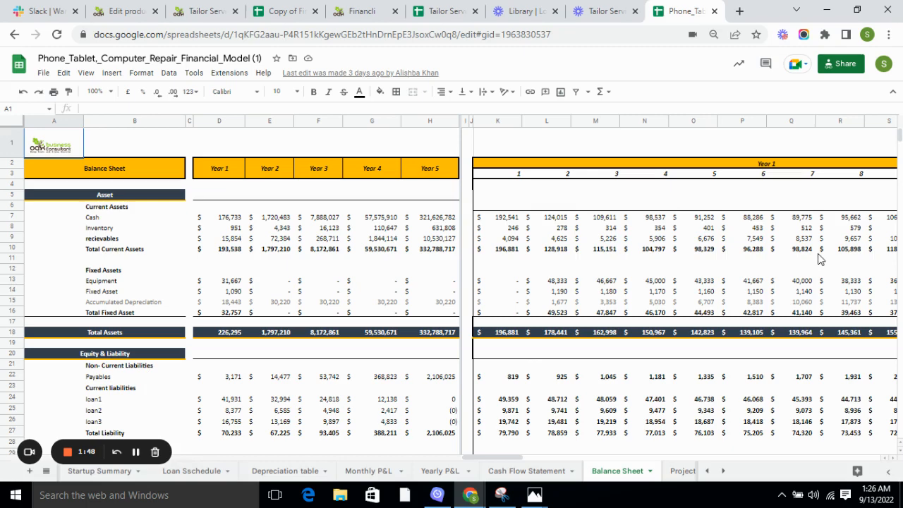
Step: Scroll the Balance Sheet down to its capital investment section for Years 1–5
{"action": "scroll", "scroll_direction": "down", "scroll_amount": 3}
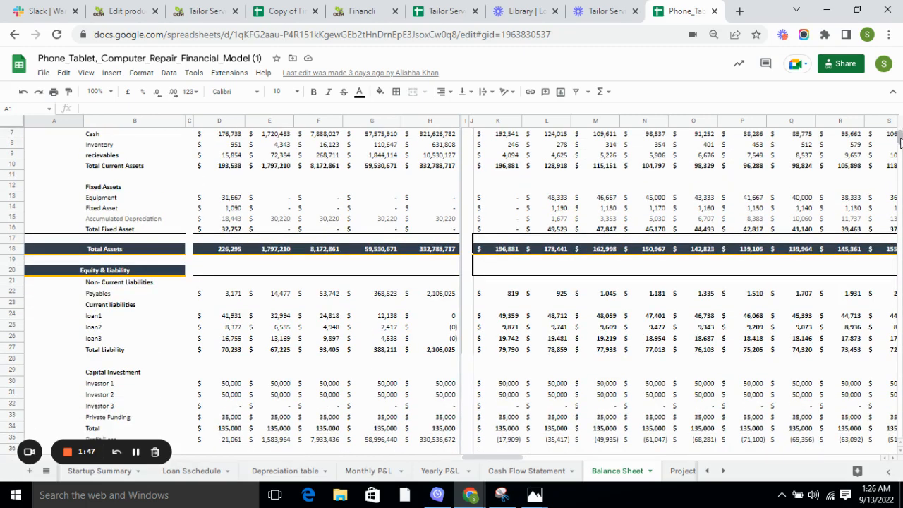
{"action": "mouse_move", "coordinate": [609, 298]}
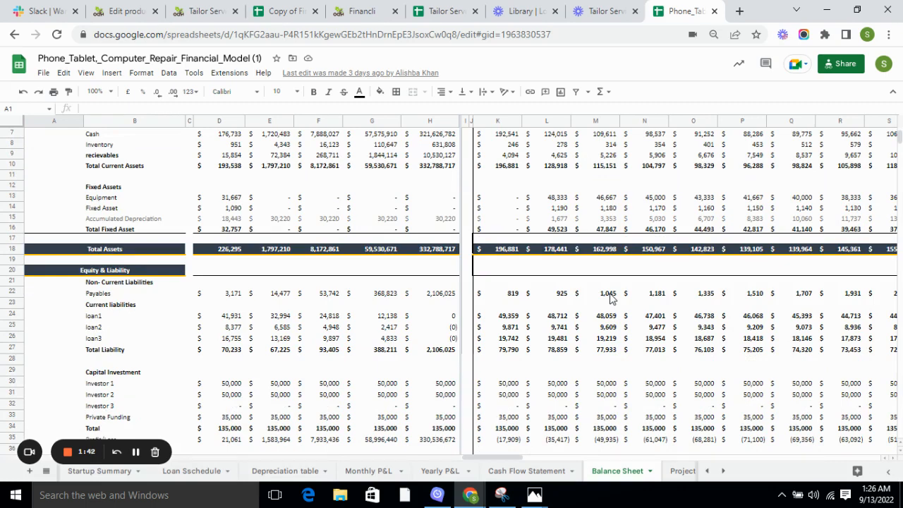
{"action": "mouse_move", "coordinate": [553, 295]}
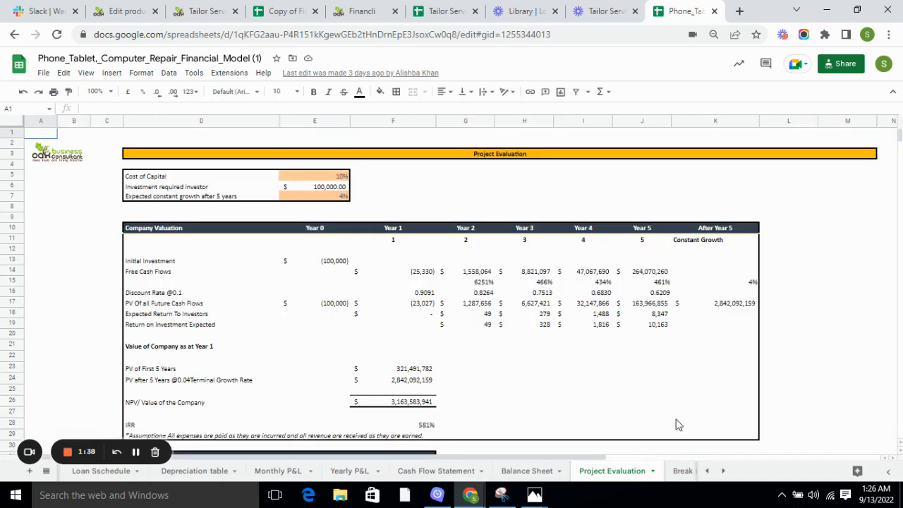
{"action": "mouse_move", "coordinate": [578, 296]}
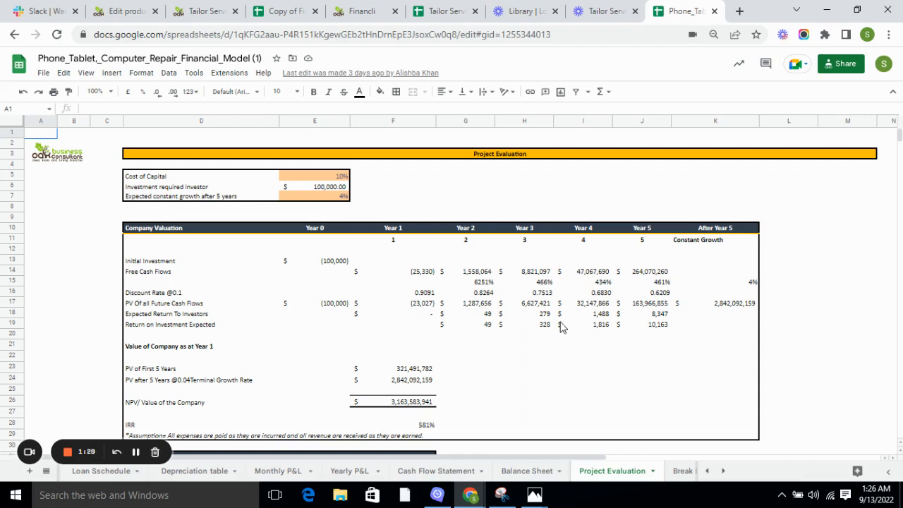
Step: Review Break Even Analysis, then the Diagnostic Tools margin and profitability checks
{"action": "left_click", "coordinate": [681, 471]}
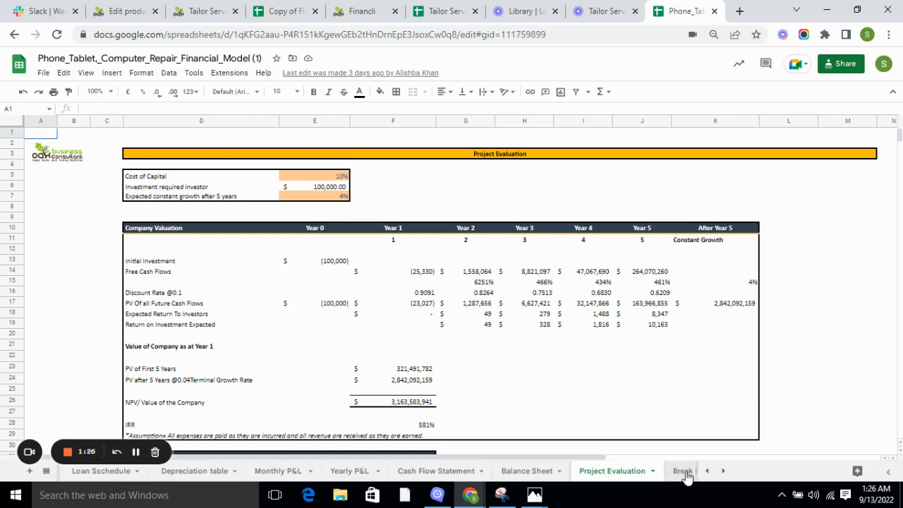
{"action": "left_click", "coordinate": [685, 471]}
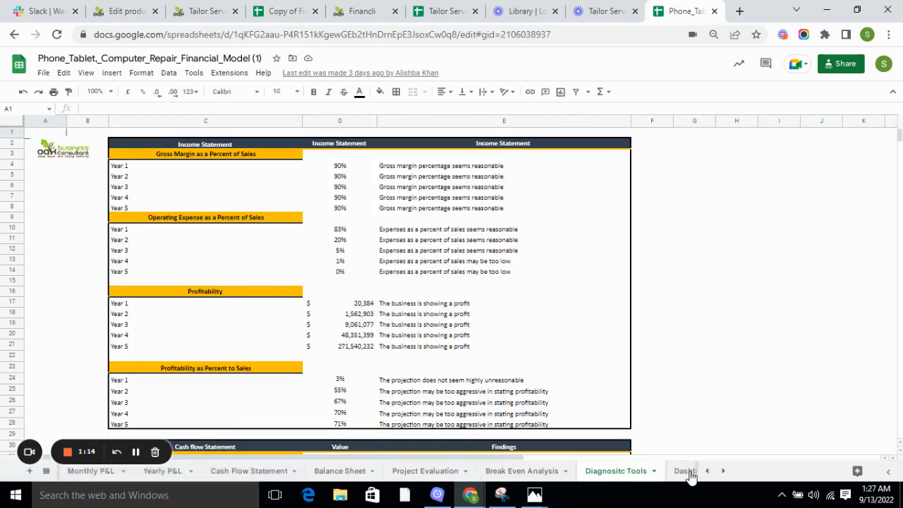
{"action": "mouse_move", "coordinate": [629, 406]}
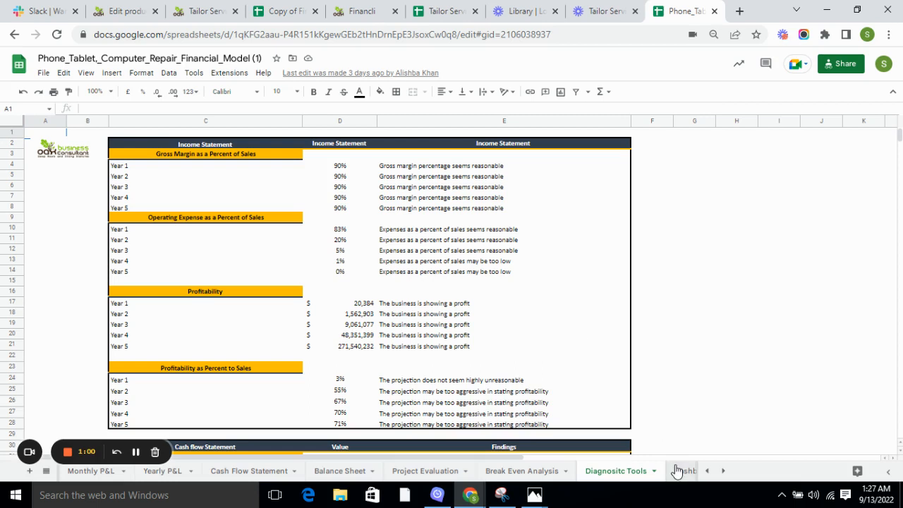
Step: Show the Dashboard's NPV and IRR figures and operating expense charts
{"action": "left_click", "coordinate": [679, 471]}
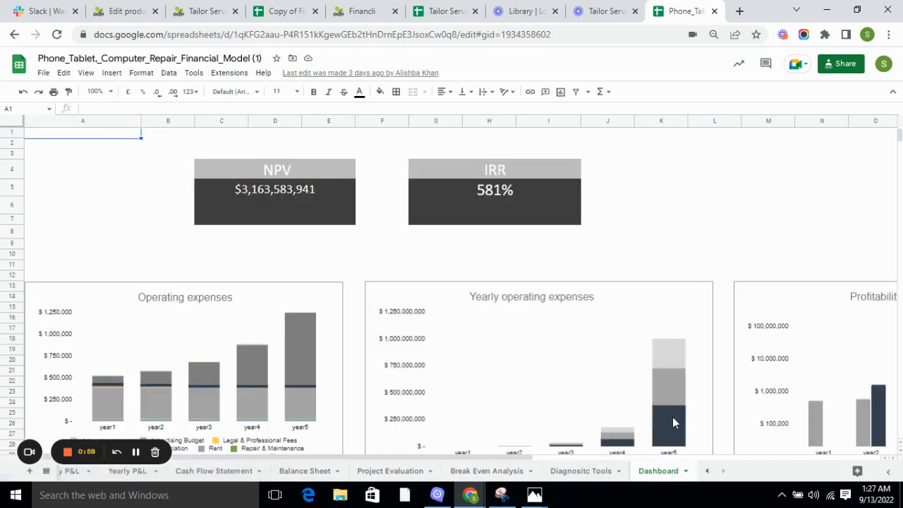
{"action": "mouse_move", "coordinate": [826, 165]}
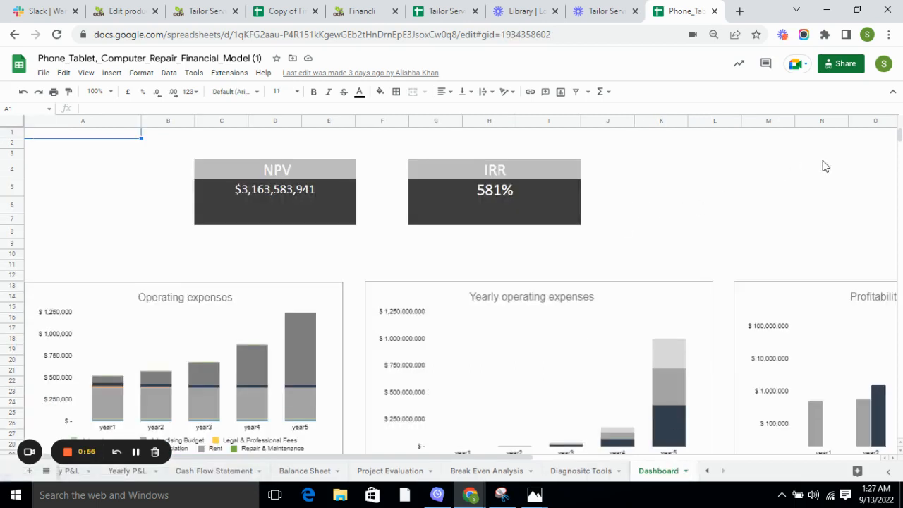
{"action": "scroll", "scroll_direction": "down", "scroll_amount": 3}
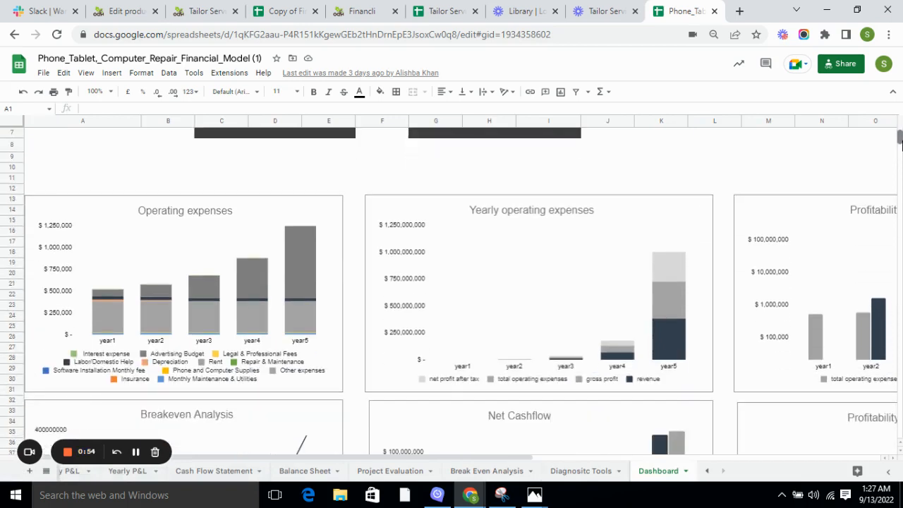